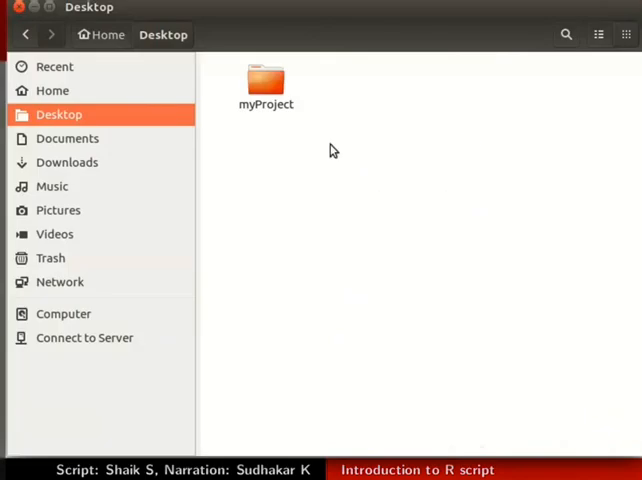
pyautogui.moveTo(272, 128)
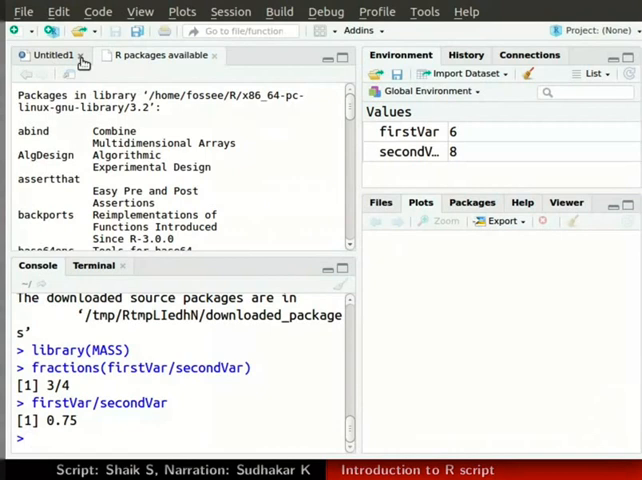
# Step: Close the Untitled and R packages available editor documents
pyautogui.click(82, 56)
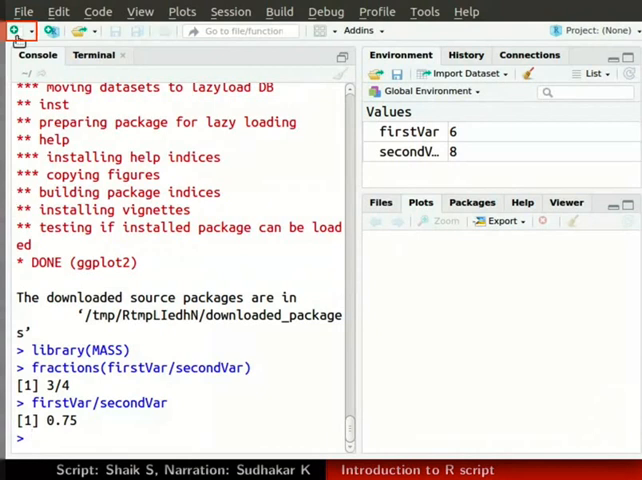
# Step: Create a new empty R script (Ctrl+Shift+N)
pyautogui.click(16, 30)
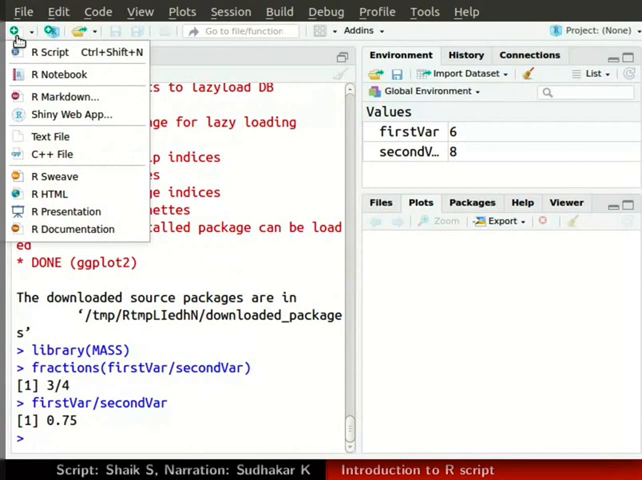
pyautogui.moveTo(48, 52)
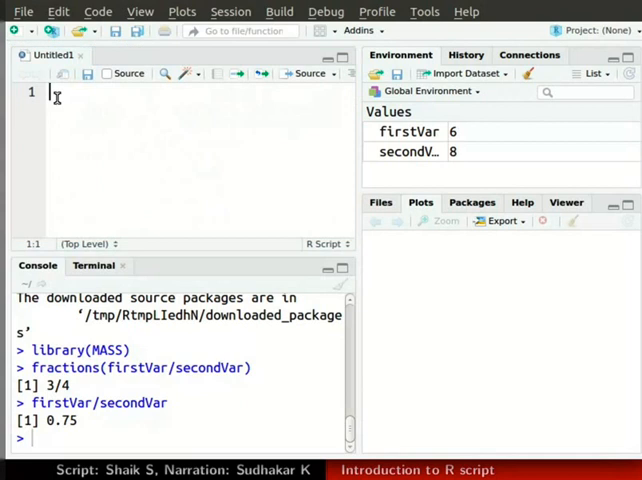
pyautogui.press('ctrl+shift+n')
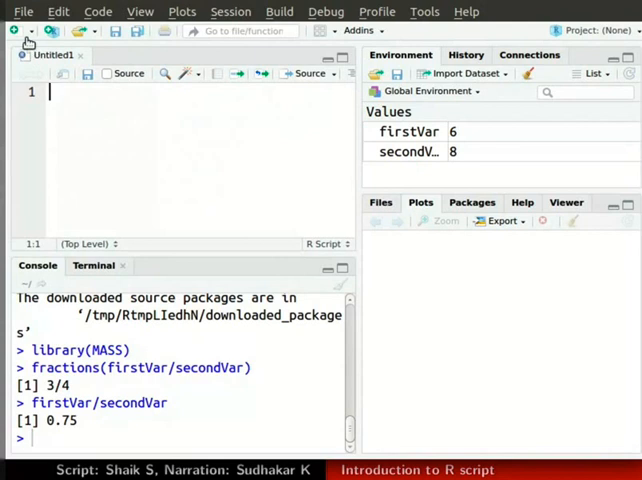
# Step: Save the script as myfirstscript.R in Desktop/myProject
pyautogui.click(22, 12)
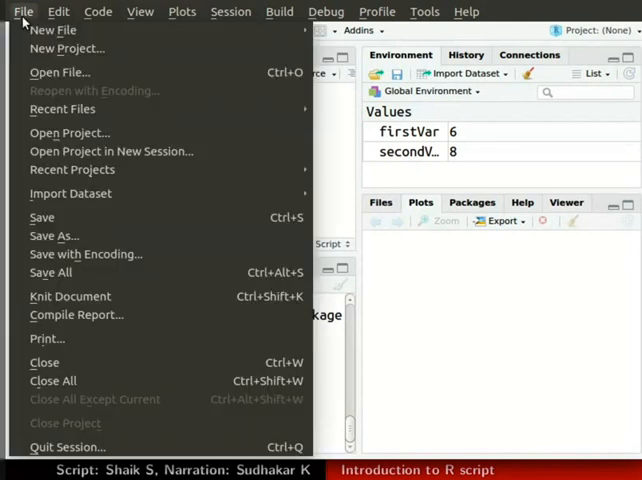
pyautogui.moveTo(42, 216)
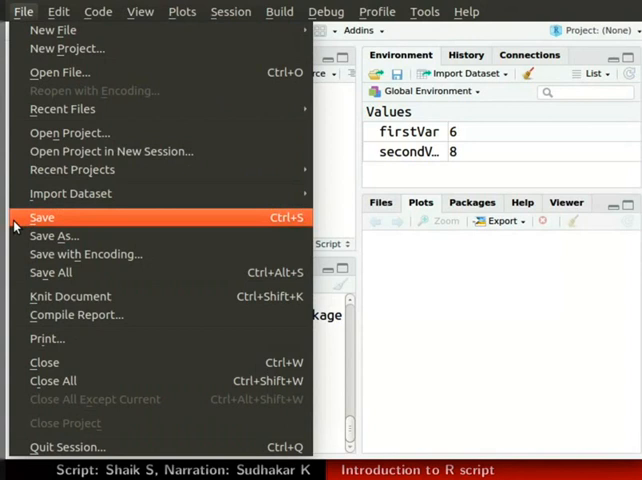
pyautogui.click(42, 216)
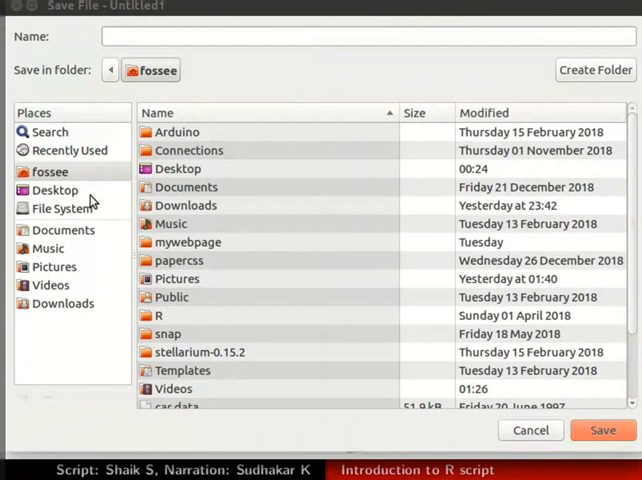
pyautogui.moveTo(56, 190)
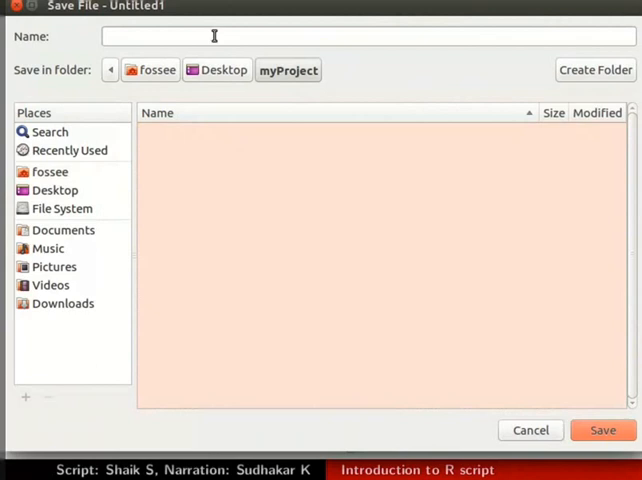
pyautogui.write('myfirstscript')
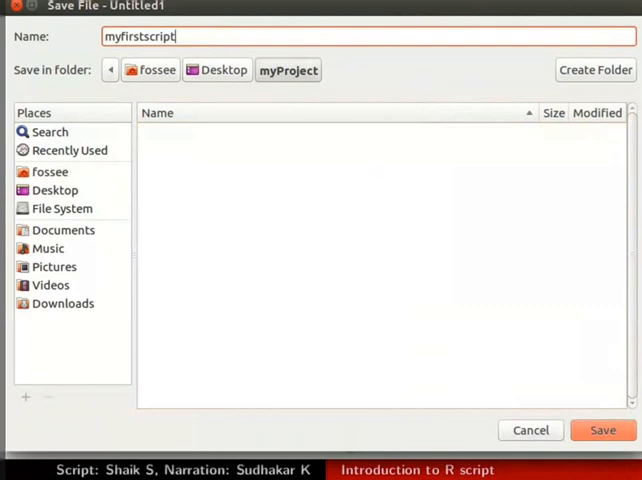
pyautogui.moveTo(350, 296)
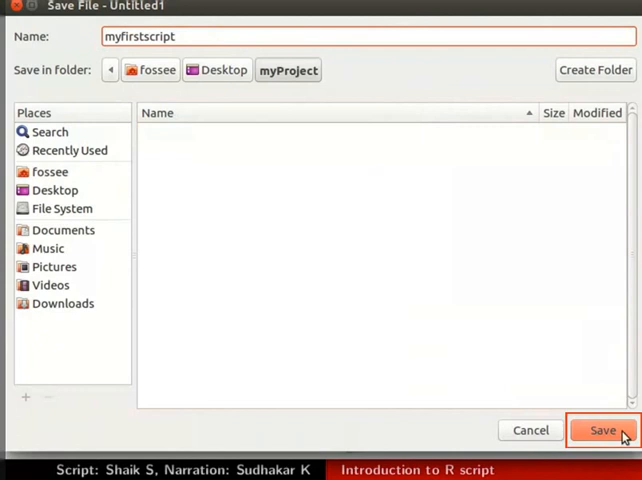
pyautogui.click(602, 430)
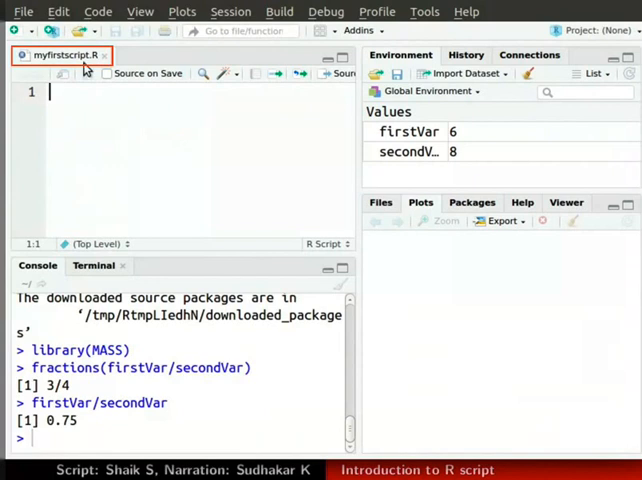
pyautogui.moveTo(60, 56)
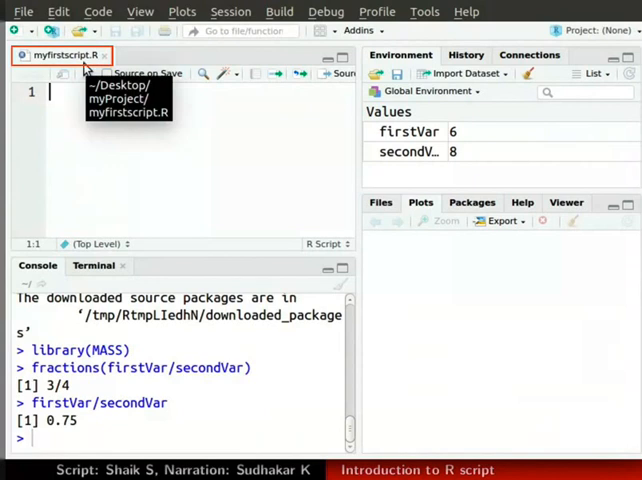
pyautogui.moveTo(72, 100)
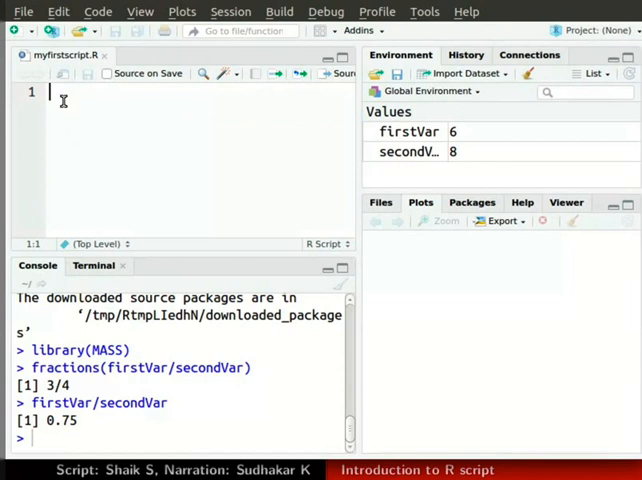
# Step: Write testSample <- c(1,2,3,4) as the script's first line
pyautogui.write('testSample')
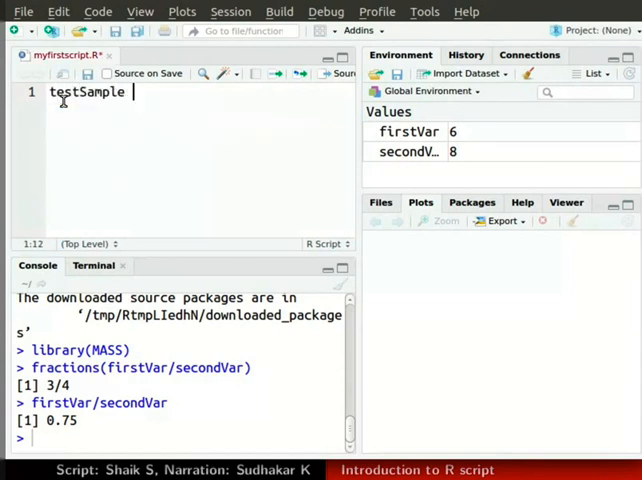
pyautogui.write('<')
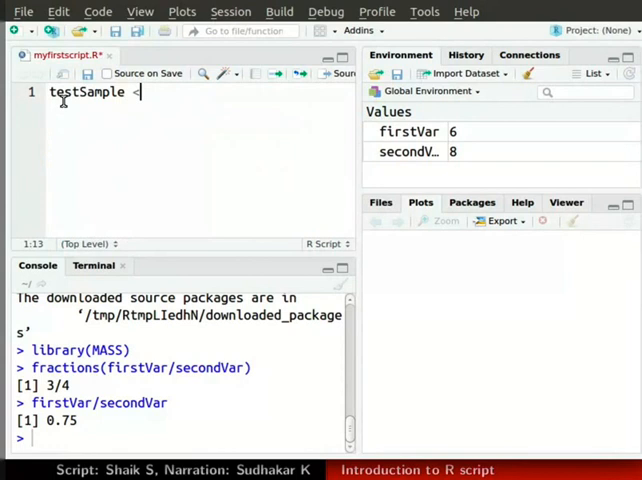
pyautogui.write('-')
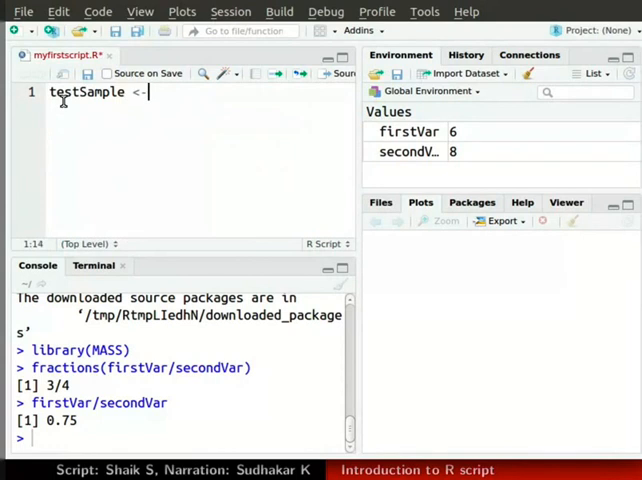
pyautogui.write('c(')
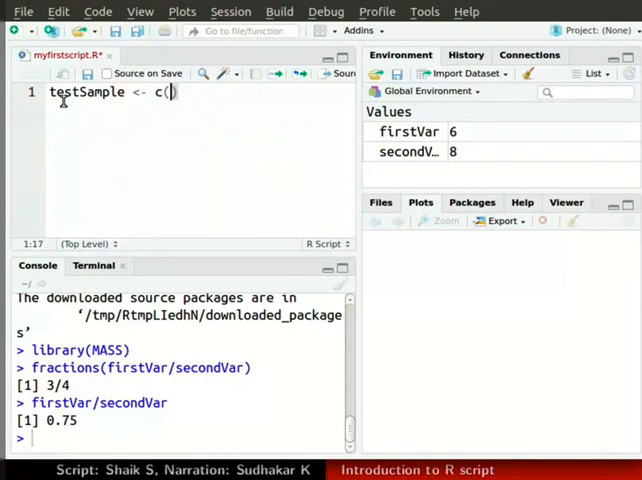
pyautogui.write('1,')
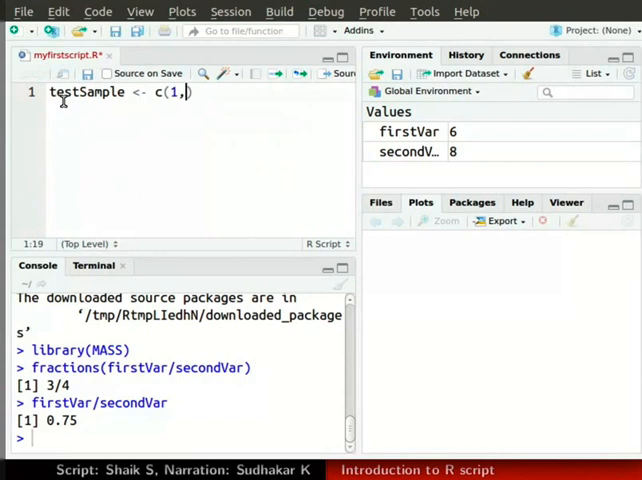
pyautogui.write('2,3,4')
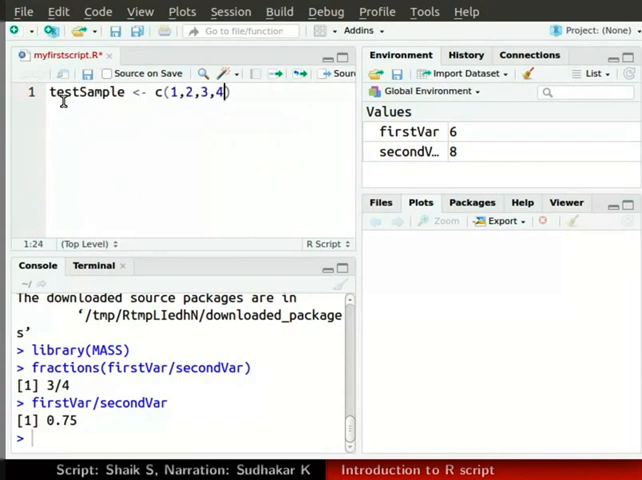
pyautogui.write(')')
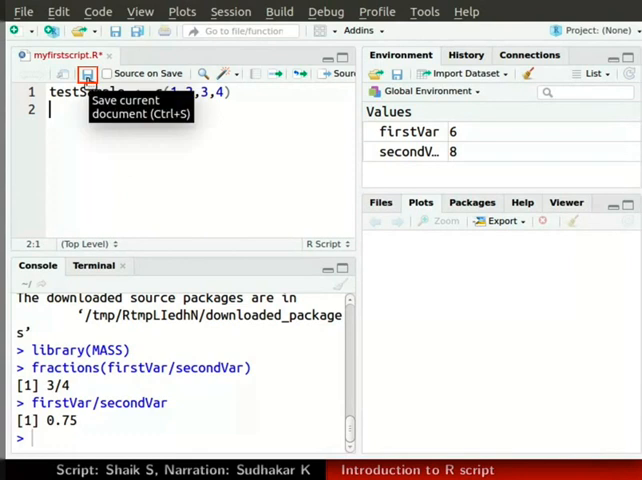
# Step: Save myfirstscript.R with the testSample line and begin a print( call on line 2
pyautogui.click(86, 72)
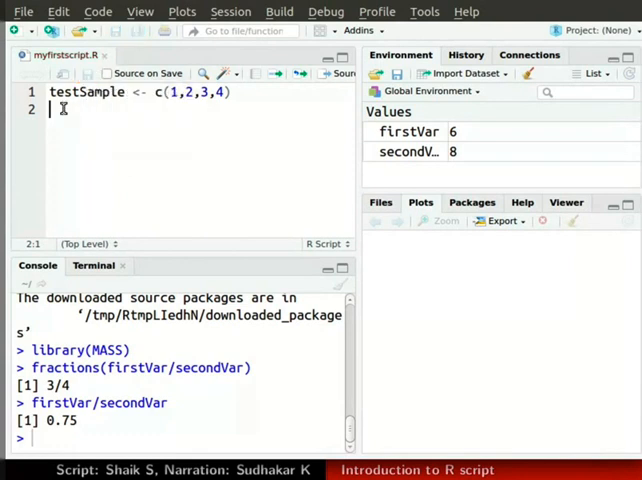
pyautogui.press('ctrl+s')
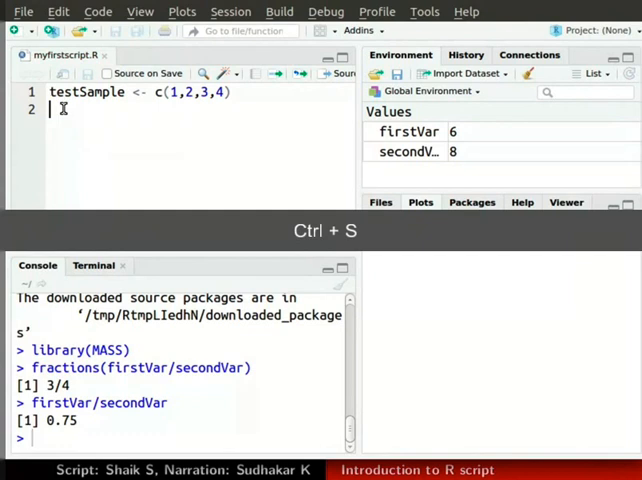
pyautogui.press('ctrl+s')
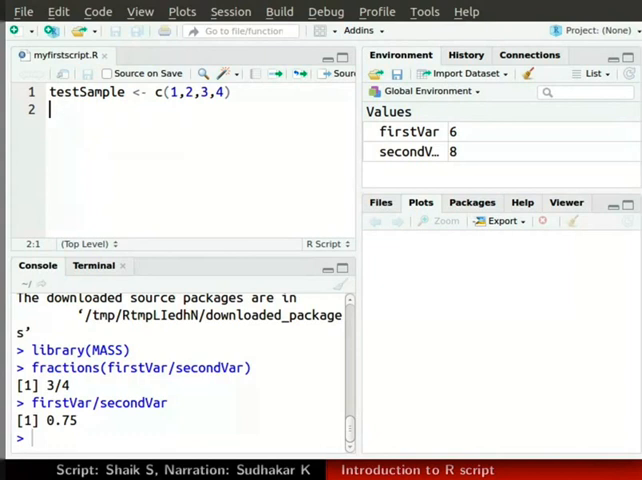
pyautogui.write('print(')
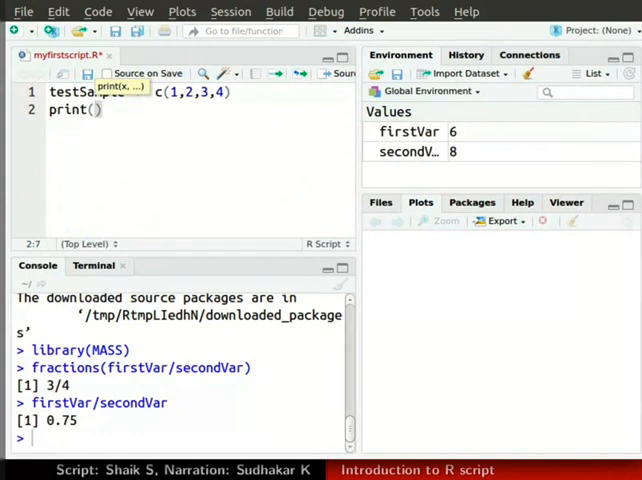
pyautogui.write('testS')
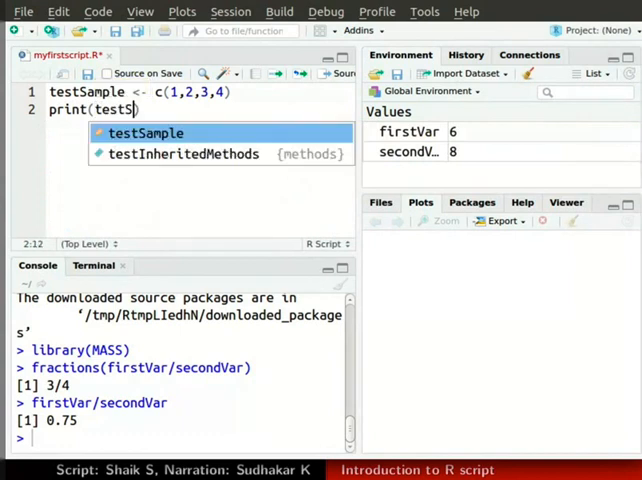
pyautogui.press('Tab')
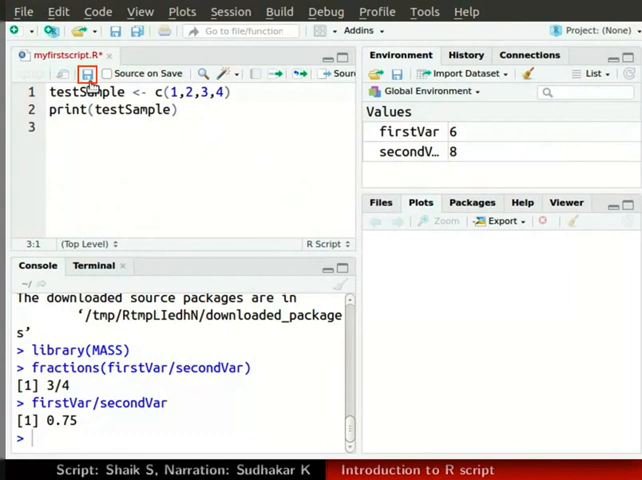
pyautogui.click(86, 72)
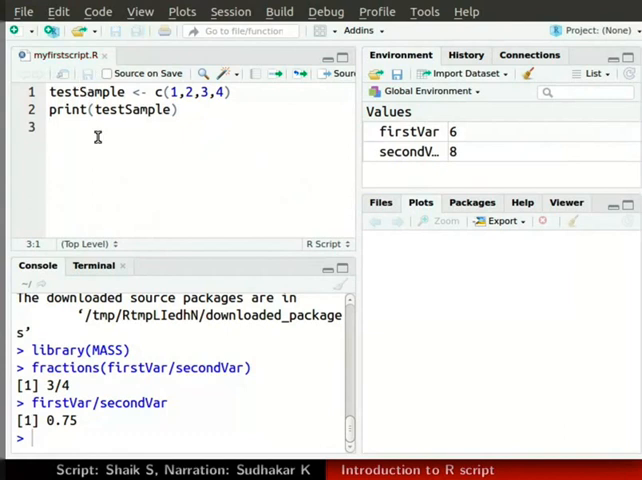
pyautogui.moveTo(358, 156)
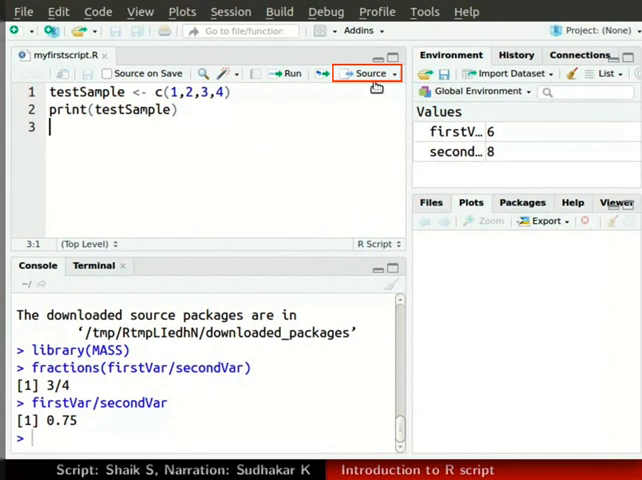
pyautogui.moveTo(368, 72)
pyautogui.write('f')
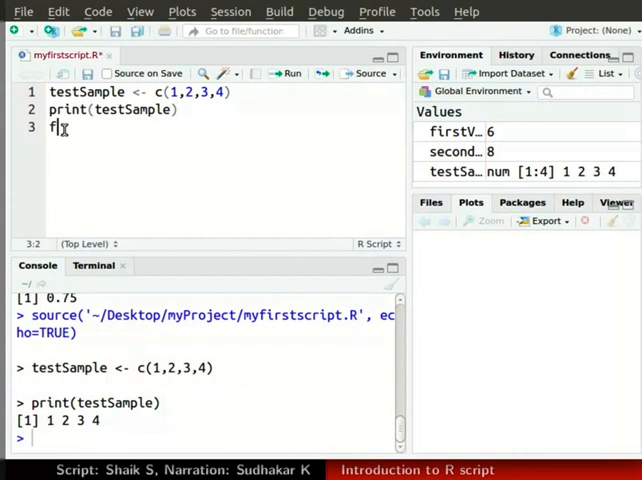
# Step: Add firstVar = 10 and print(firstVar), accepting the firstVar completion
pyautogui.write('irstVar =')
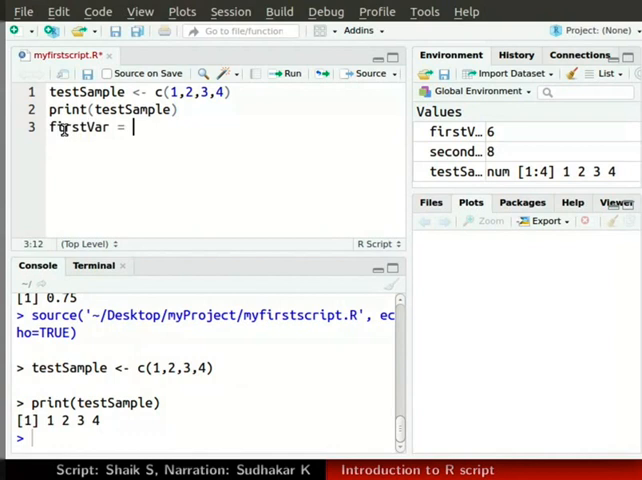
pyautogui.write('10')
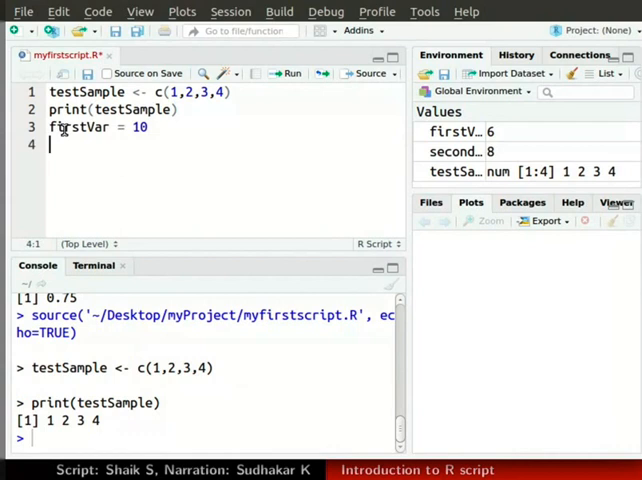
pyautogui.moveTo(500, 300)
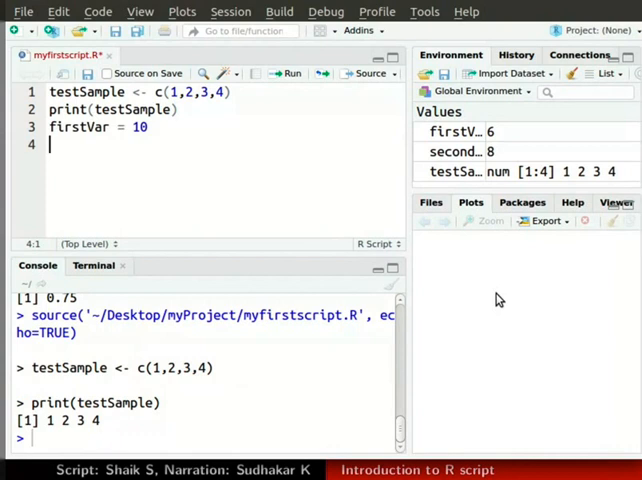
pyautogui.write('pri')
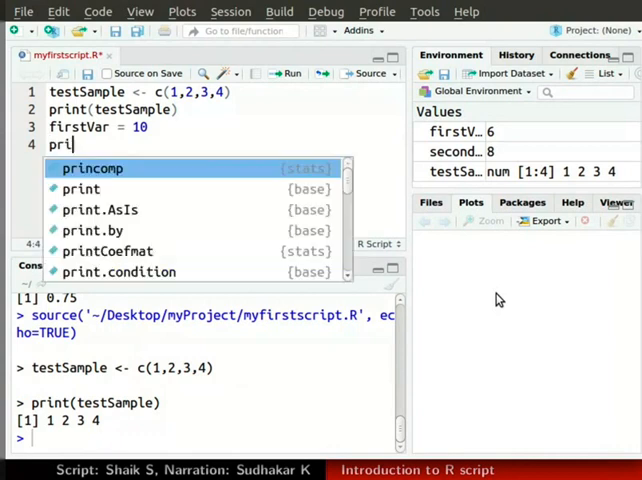
pyautogui.write('nt(firs')
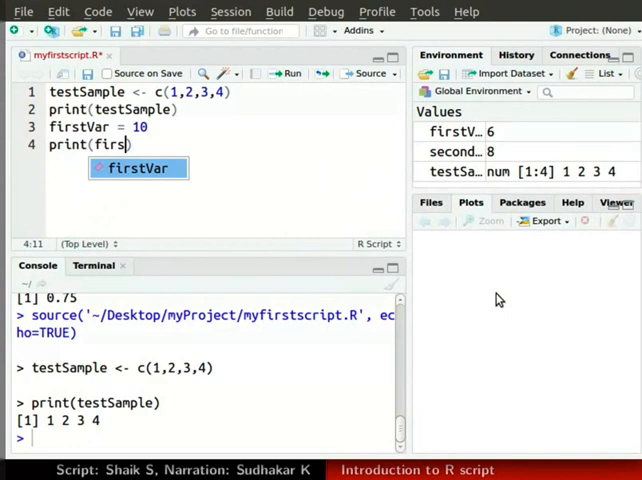
pyautogui.press('Tab')
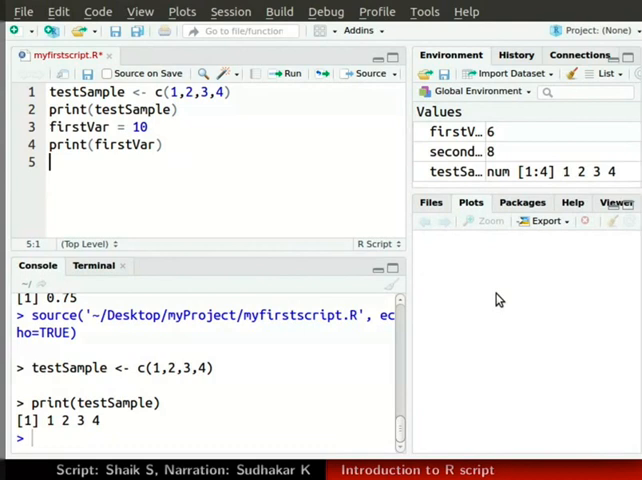
# Step: Add secondVar = 15 and print(secondVar) on lines 5 and 6
pyautogui.write('secondVar =')
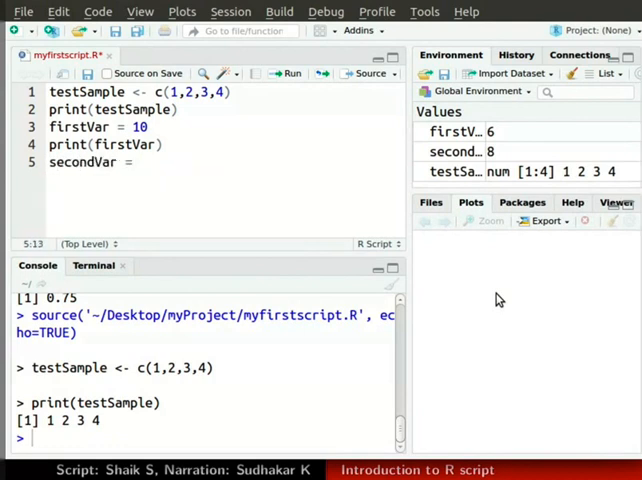
pyautogui.write('15')
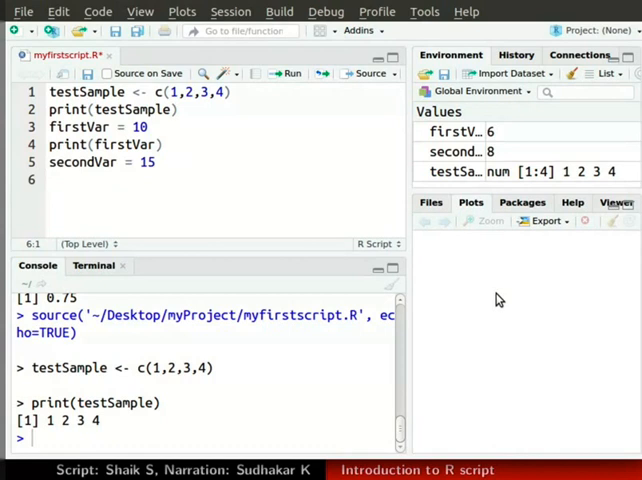
pyautogui.write('print(')
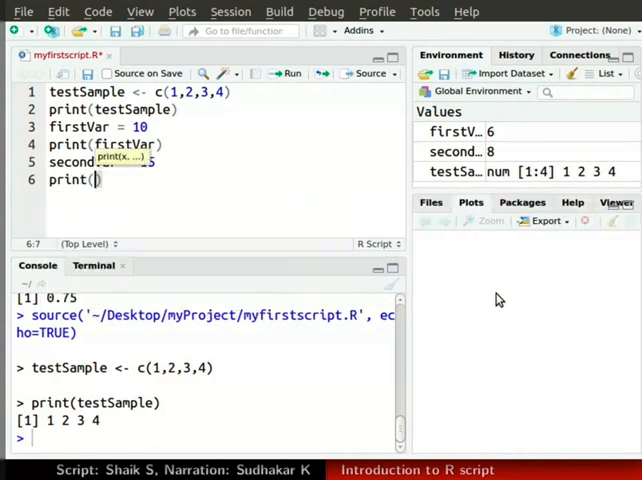
pyautogui.write('secondVar')
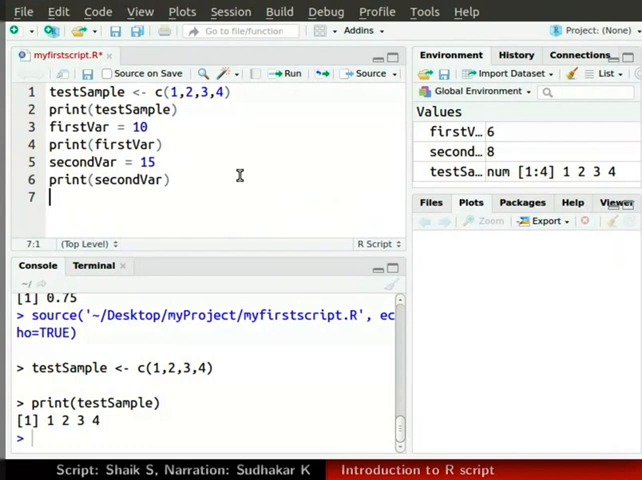
pyautogui.moveTo(50, 92)
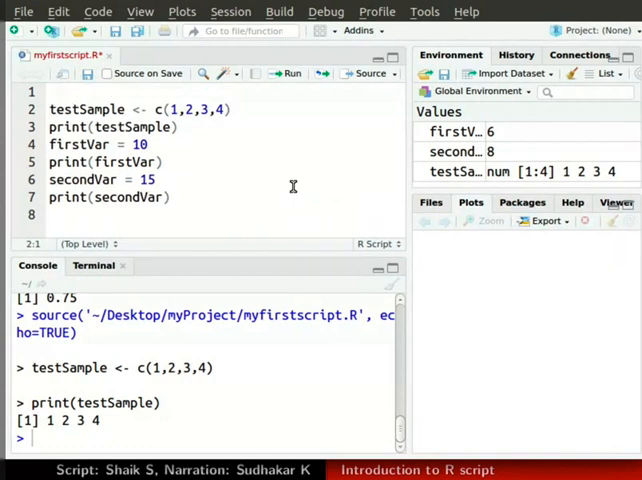
# Step: Head the script with the comment # Creating an R script
pyautogui.write('#')
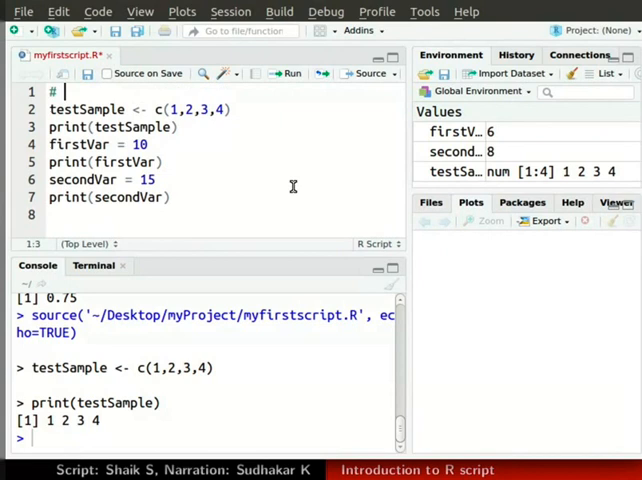
pyautogui.write('Creating an R script')
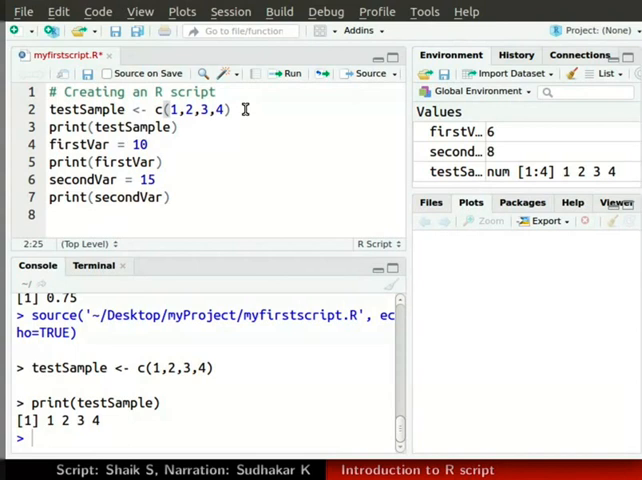
pyautogui.moveTo(186, 196)
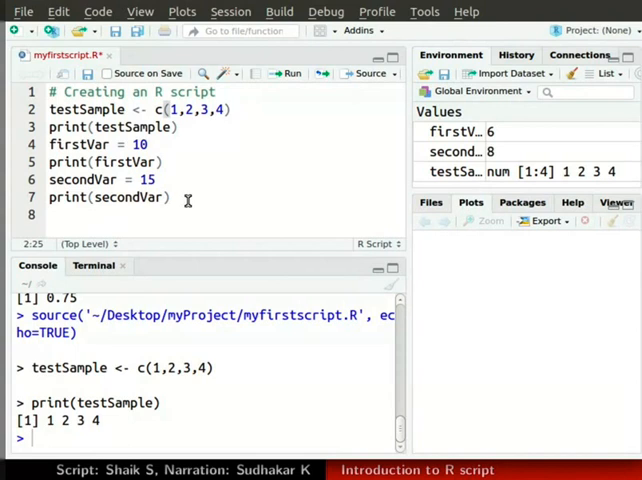
pyautogui.click(188, 196)
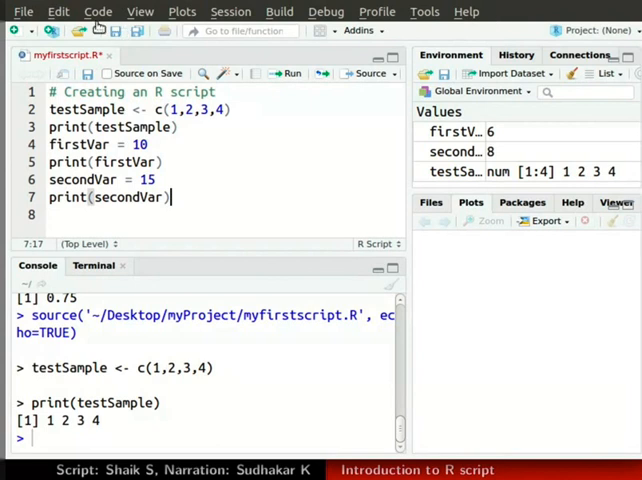
pyautogui.click(96, 12)
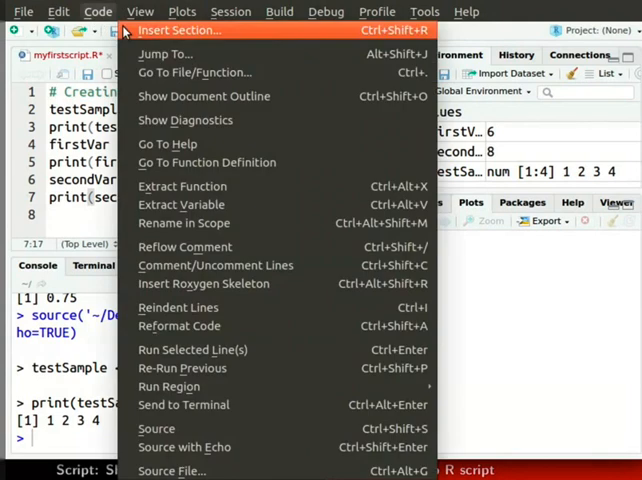
pyautogui.moveTo(216, 264)
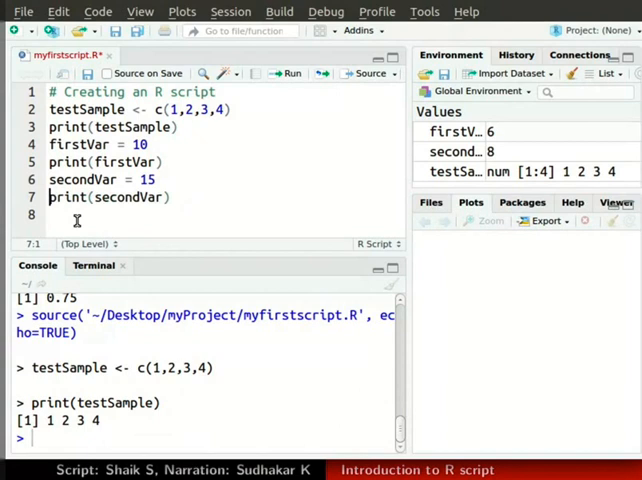
pyautogui.press('ctrl+z')
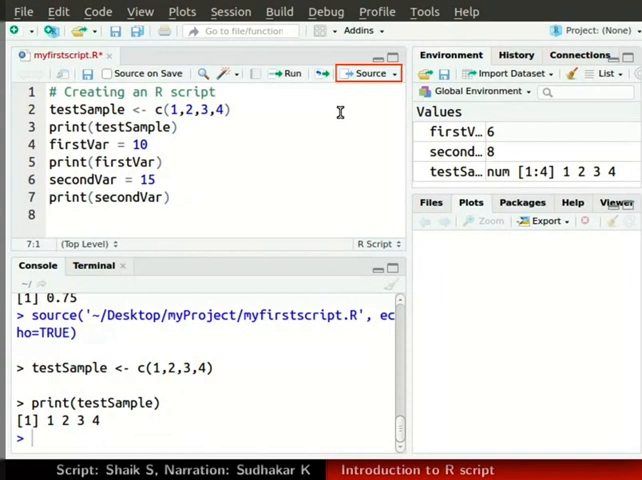
pyautogui.moveTo(362, 80)
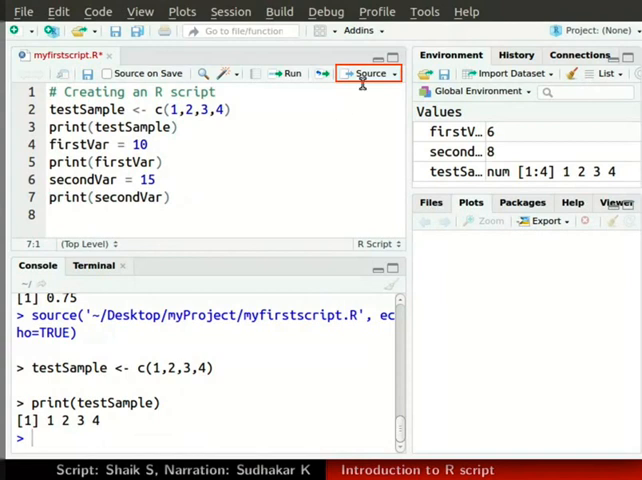
pyautogui.moveTo(368, 72)
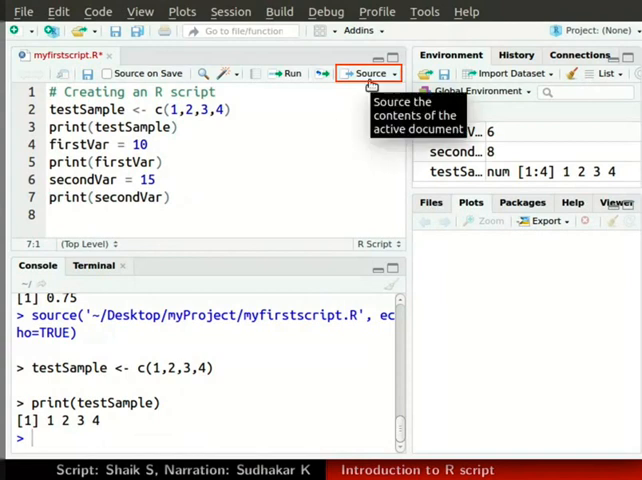
# Step: Source the whole script, clear the console, then enter print(testSample)
pyautogui.click(364, 72)
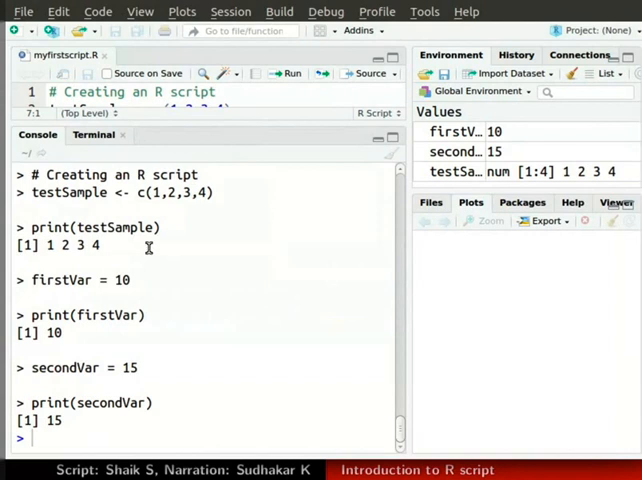
pyautogui.moveTo(170, 316)
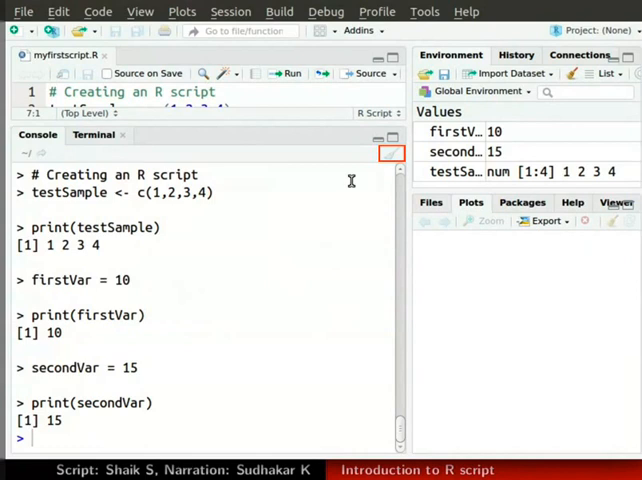
pyautogui.click(390, 152)
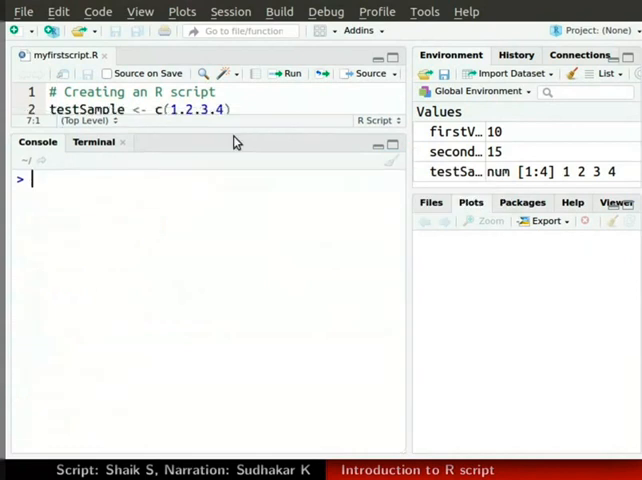
pyautogui.write('print(testSample)')
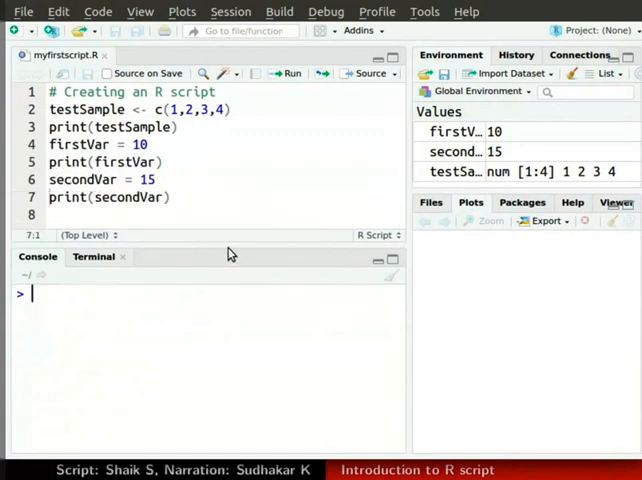
pyautogui.moveTo(92, 300)
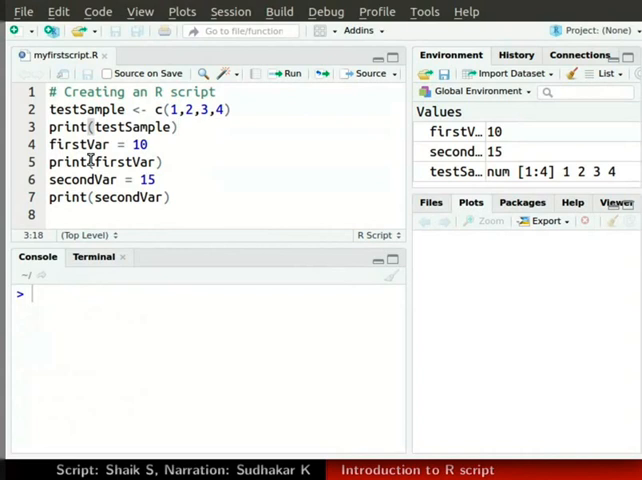
# Step: Run lines 4–7 printing 10 and 15, then clear the console
pyautogui.doubleClick(64, 144)
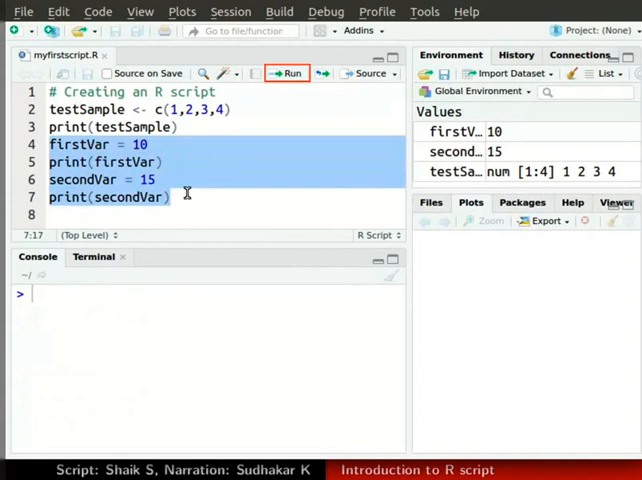
pyautogui.moveTo(292, 72)
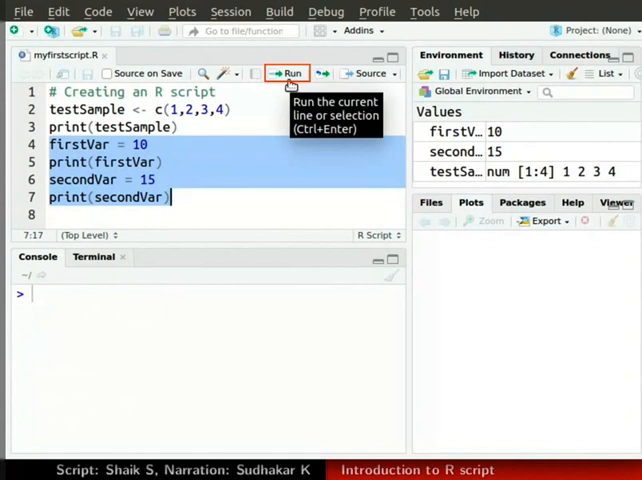
pyautogui.click(288, 72)
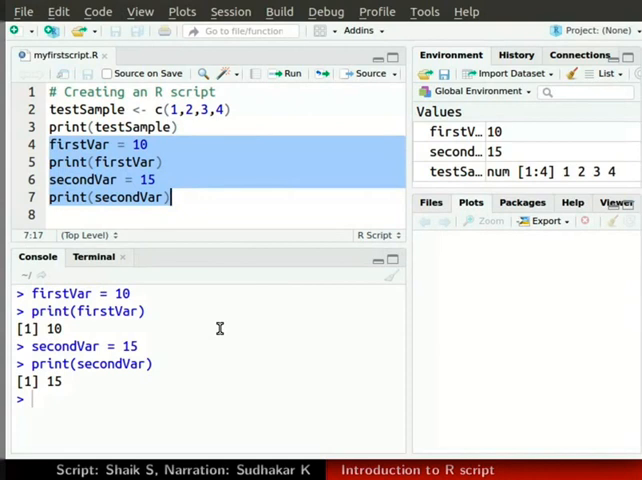
pyautogui.moveTo(208, 380)
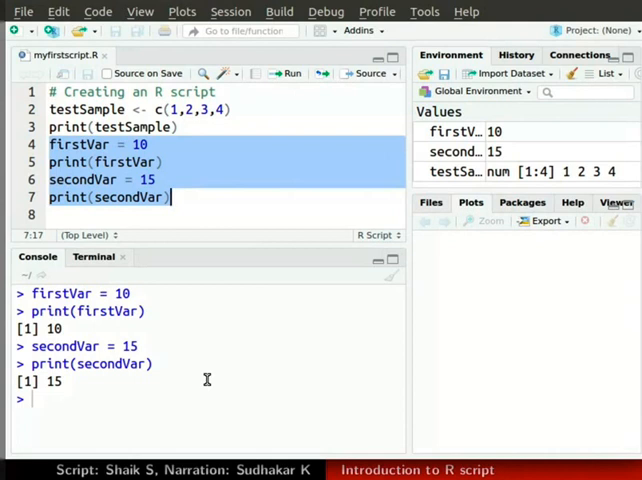
pyautogui.press('ctrl+enter')
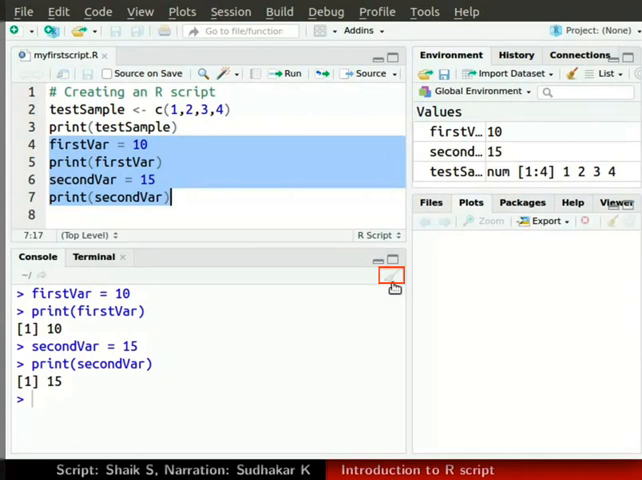
pyautogui.click(390, 278)
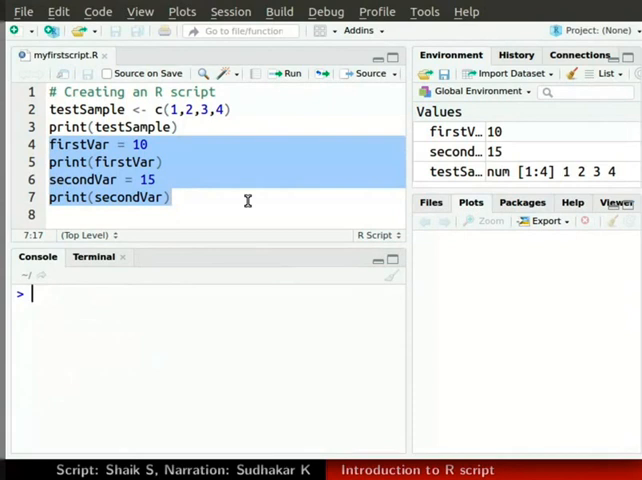
# Step: Create a new blank R script and save it as mysecondscript in myProject
pyautogui.press('ctrl+shift+n')
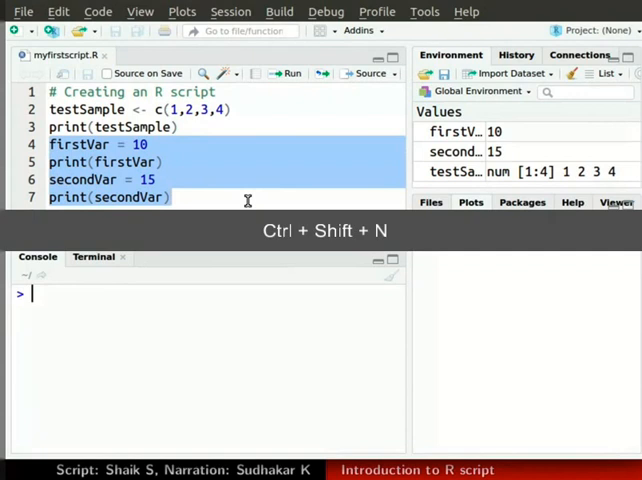
pyautogui.press('ctrl+shift+n')
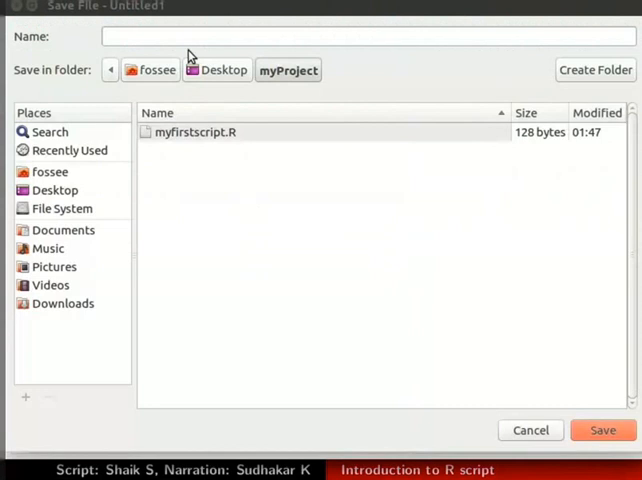
pyautogui.write('mysecondscript')
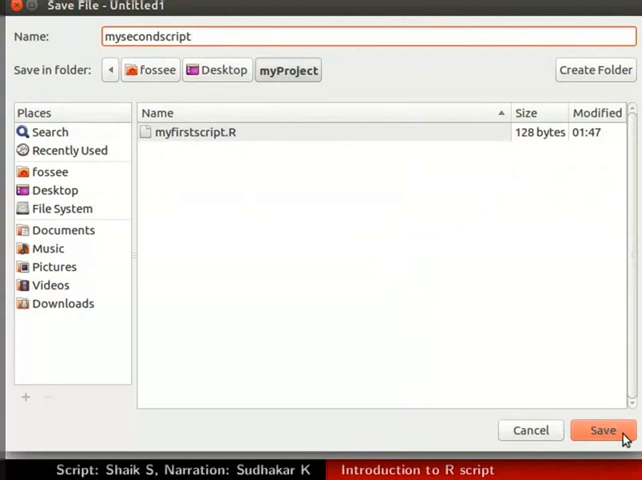
pyautogui.click(602, 430)
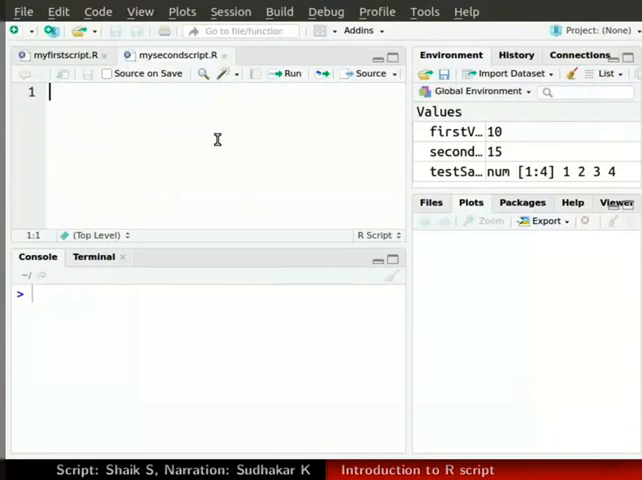
# Step: Switch between the two script tabs, ending on myfirstscript.R
pyautogui.click(60, 56)
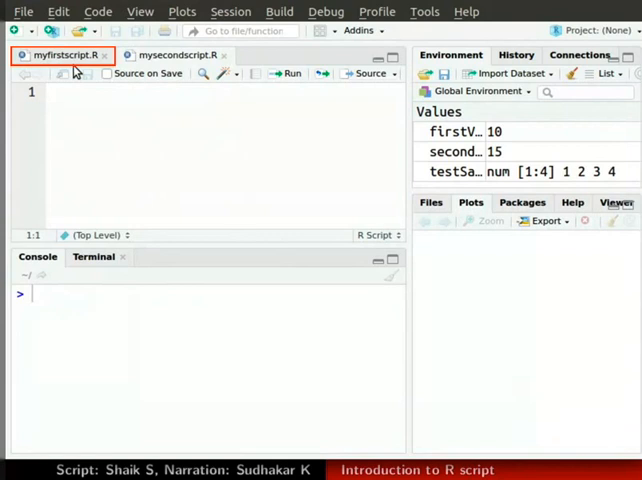
pyautogui.click(172, 56)
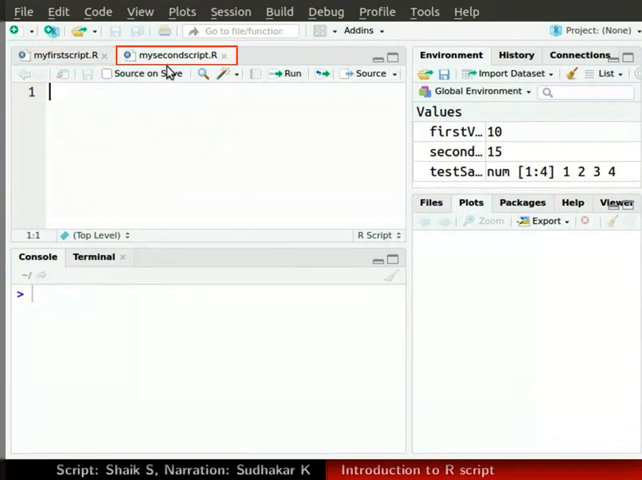
pyautogui.moveTo(174, 56)
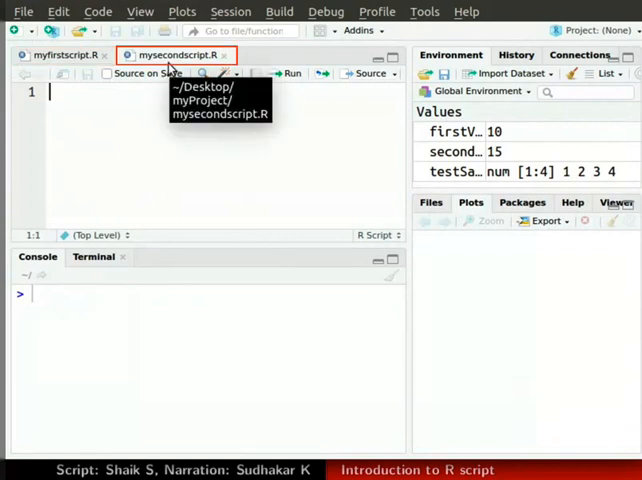
pyautogui.click(60, 56)
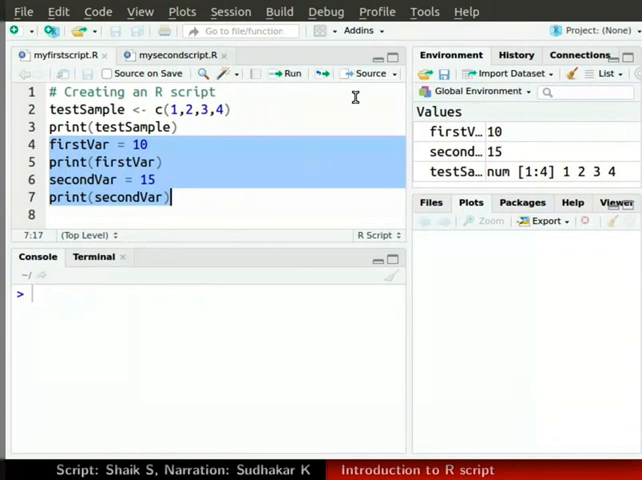
pyautogui.moveTo(364, 72)
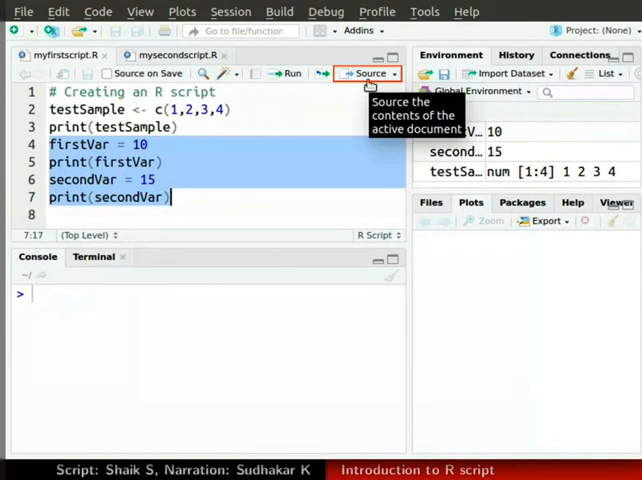
# Step: Source myfirstscript.R with echo, then make the empty mysecondscript.R active
pyautogui.click(368, 72)
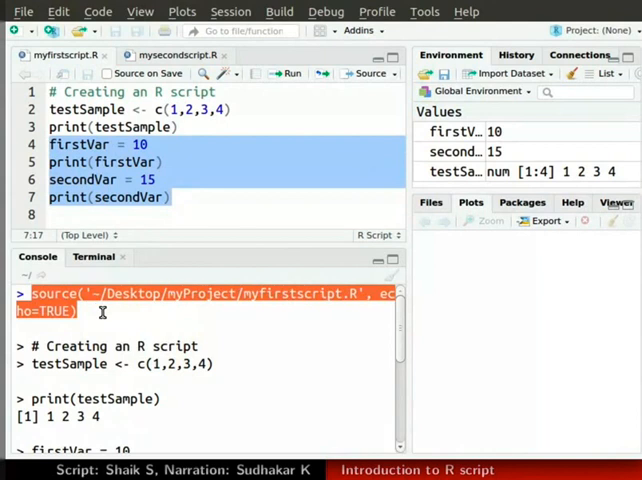
pyautogui.click(168, 56)
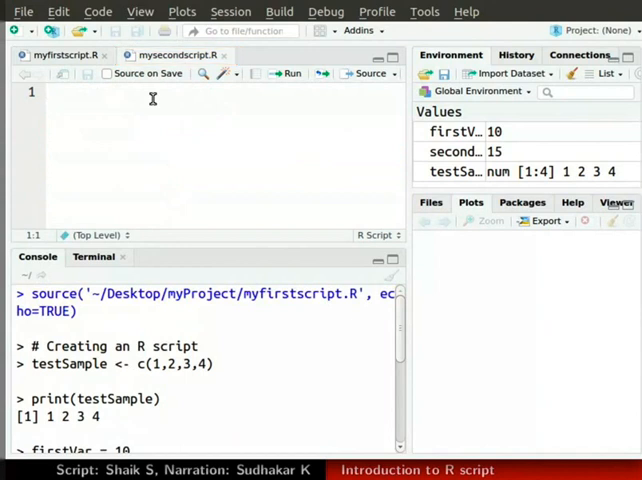
# Step: Paste the source() call for myfirstscript.R and add print("Script loaded") below it
pyautogui.rightClick(152, 98)
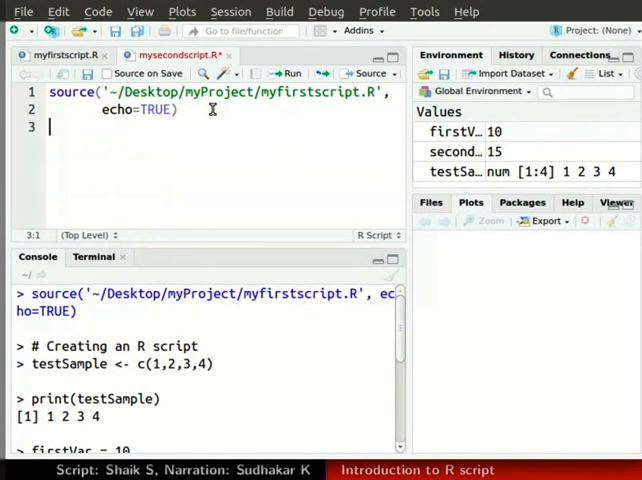
pyautogui.write('print()')
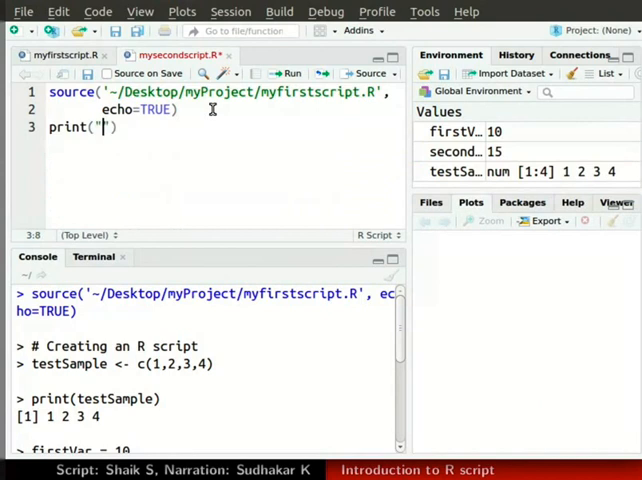
pyautogui.write('Script')
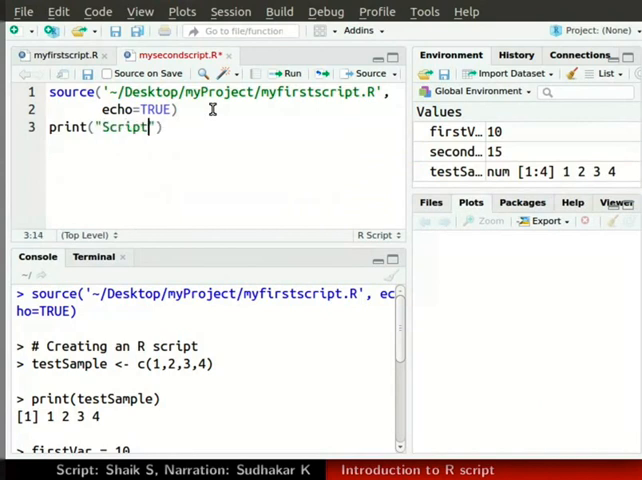
pyautogui.write('loaded')
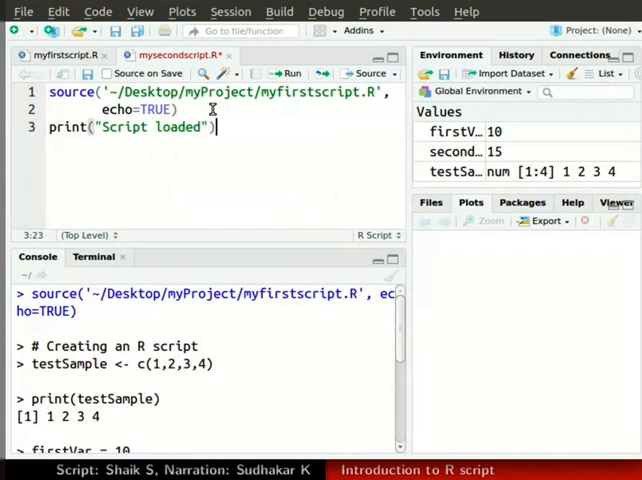
pyautogui.press('enter')
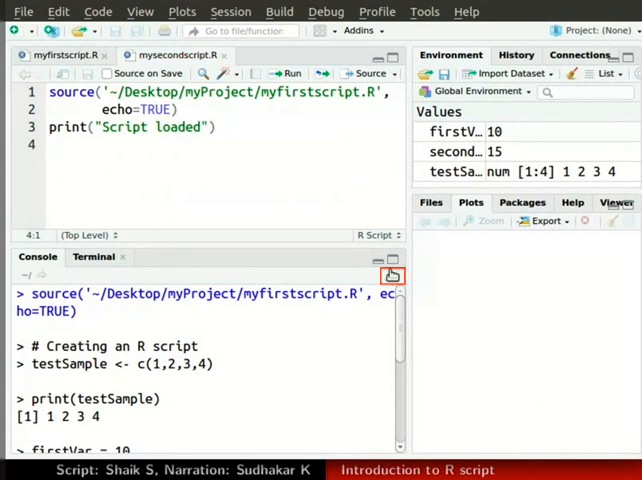
# Step: Clear the console and source mysecondscript.R with echo, printing "Script loaded"
pyautogui.click(392, 274)
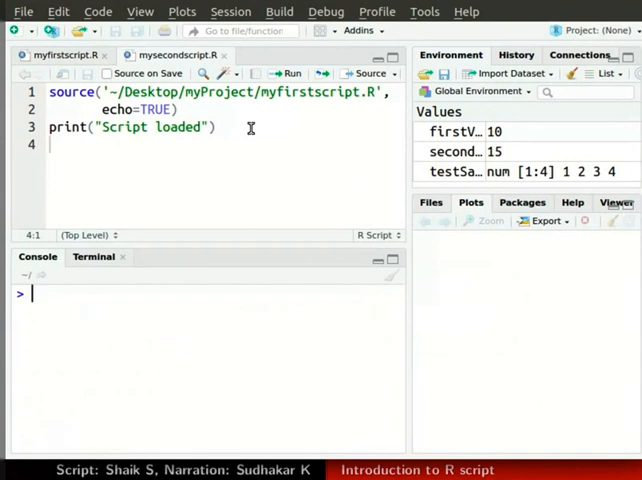
pyautogui.press('ctrl+shift+enter')
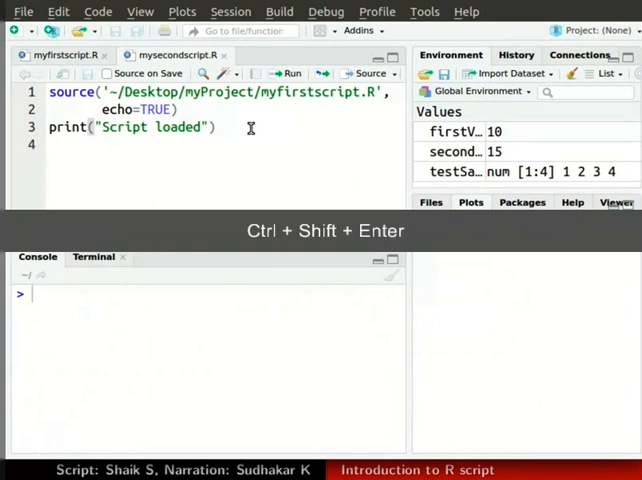
pyautogui.press('ctrl+shift+enter')
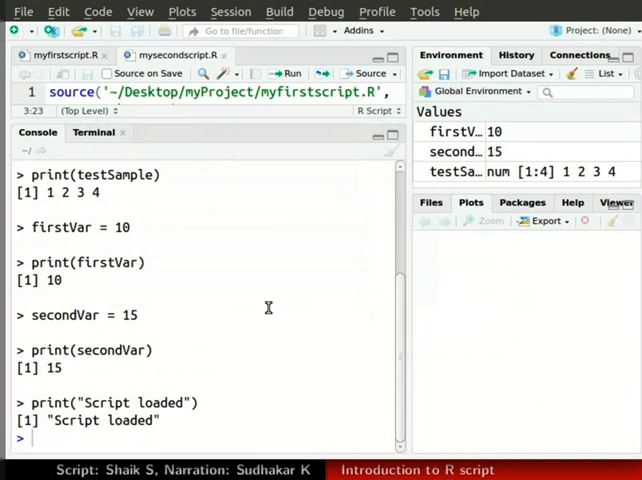
pyautogui.moveTo(252, 120)
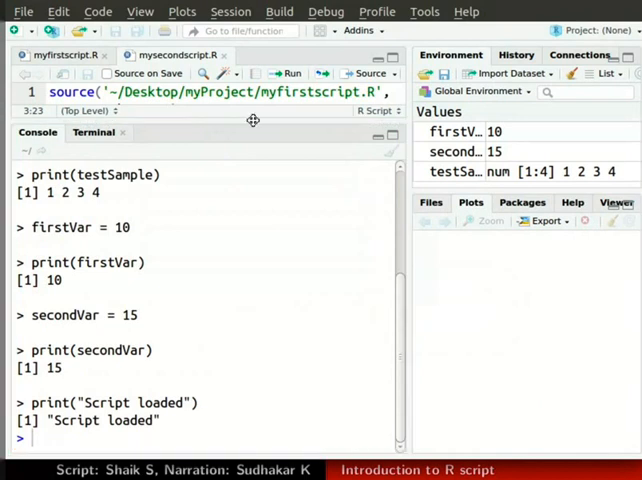